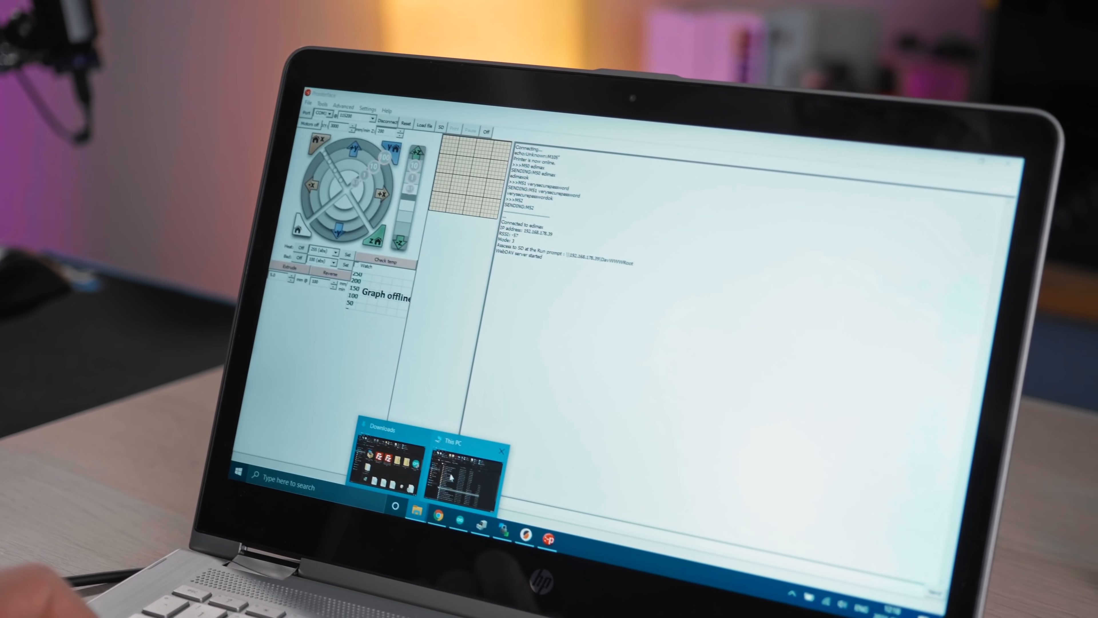
Add \\192.168.178.39\DavWWWRoot as a network location in This PC, keeping the suggested name.
{"action": "left_click", "coordinate": [462, 462]}
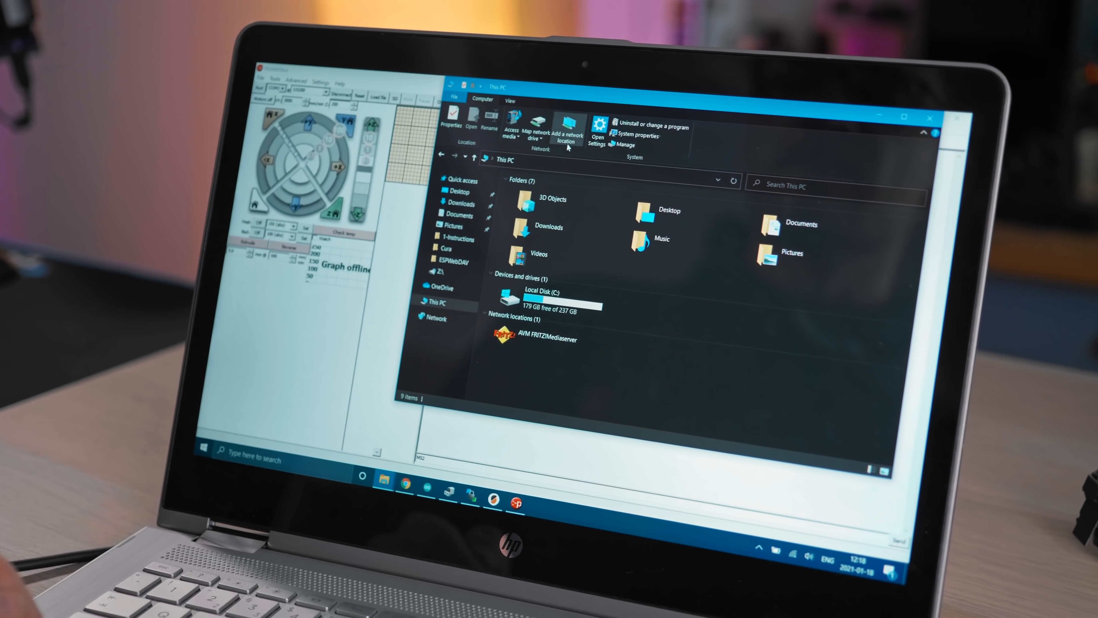
{"action": "left_click", "coordinate": [566, 133]}
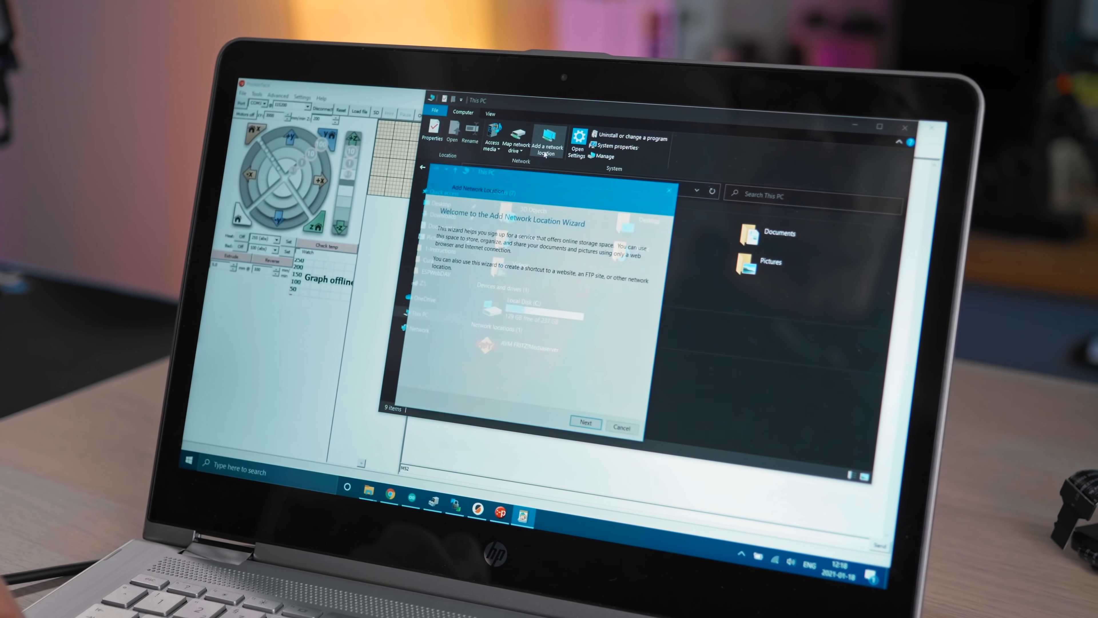
{"action": "left_click", "coordinate": [586, 422]}
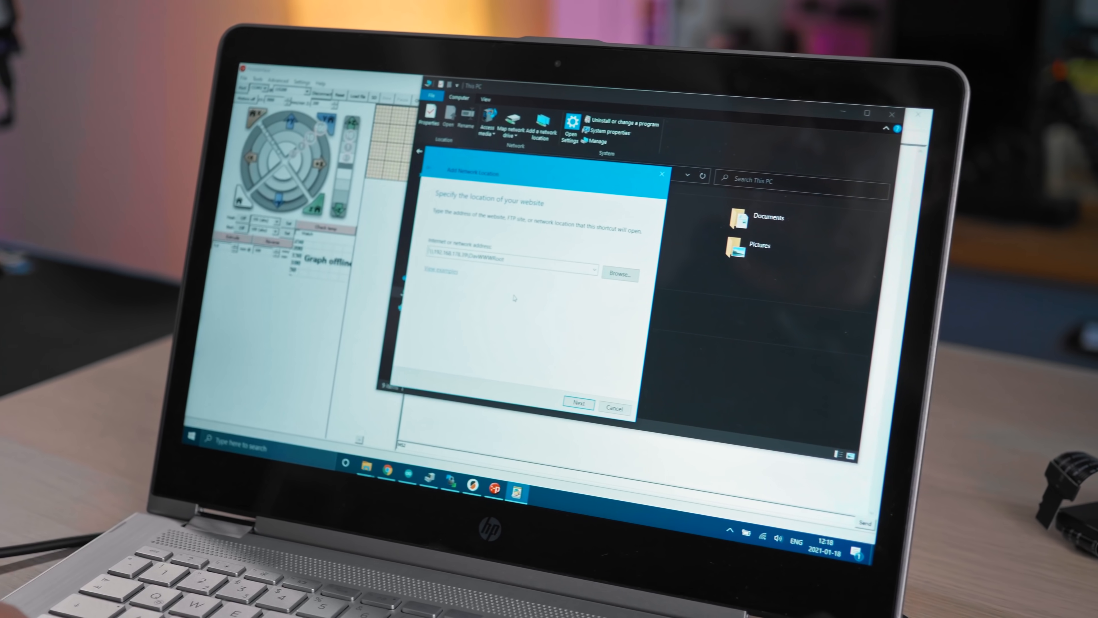
{"action": "left_click", "coordinate": [578, 402]}
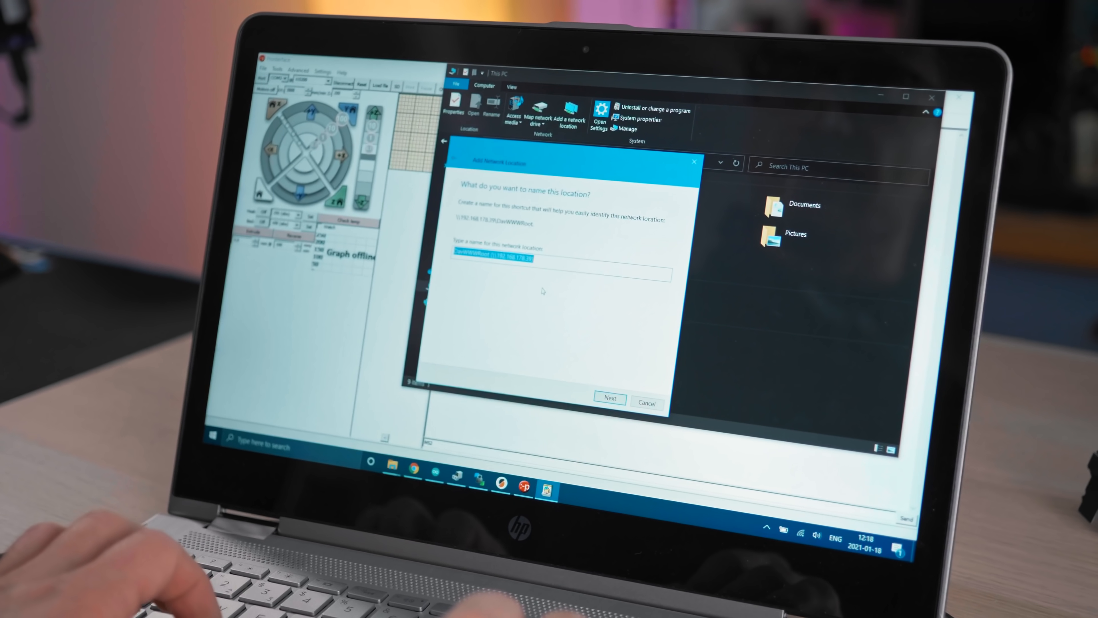
{"action": "left_click", "coordinate": [608, 398]}
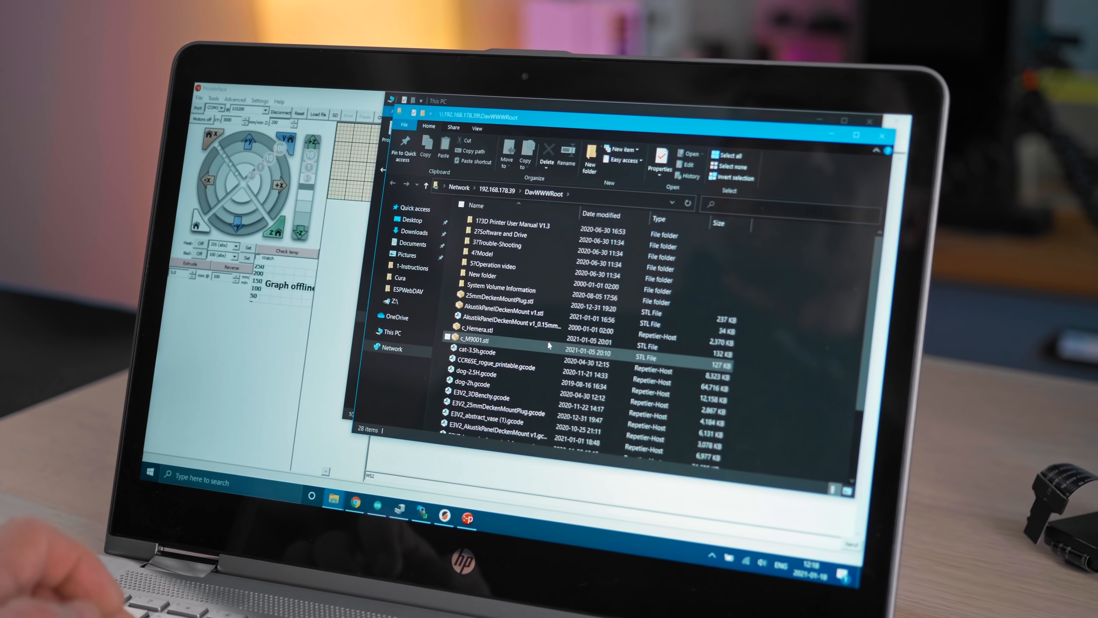
Scroll through the DavWWWRoot listing of folders, STL and G-code files.
{"action": "scroll", "scroll_direction": "down", "scroll_amount": 3}
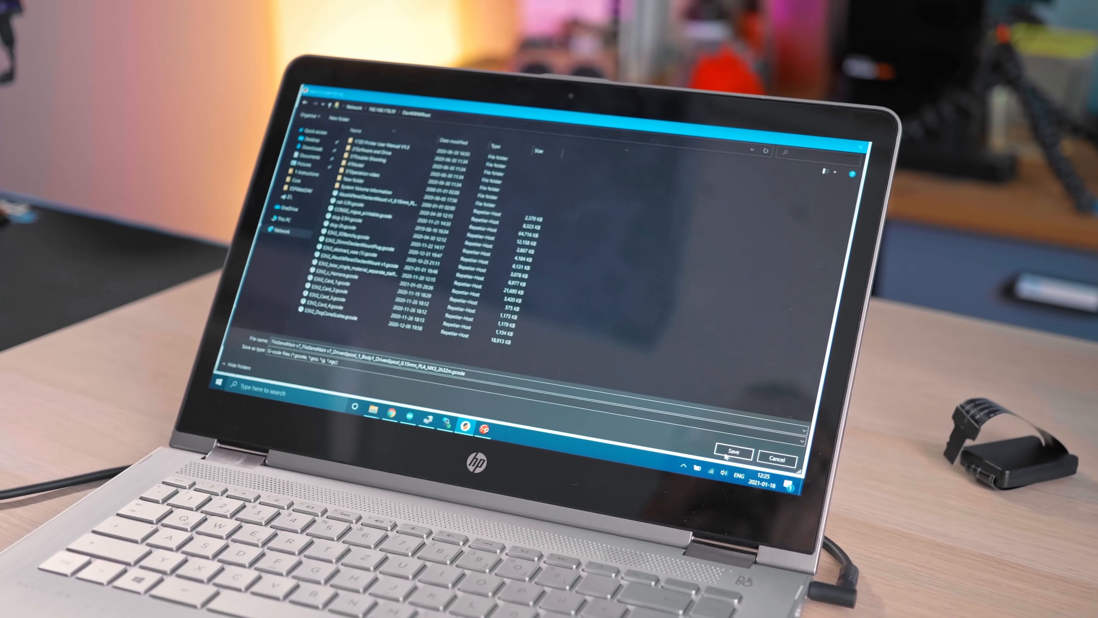
Save the exported G-code into the DavWWWRoot network folder.
{"action": "left_click", "coordinate": [733, 451]}
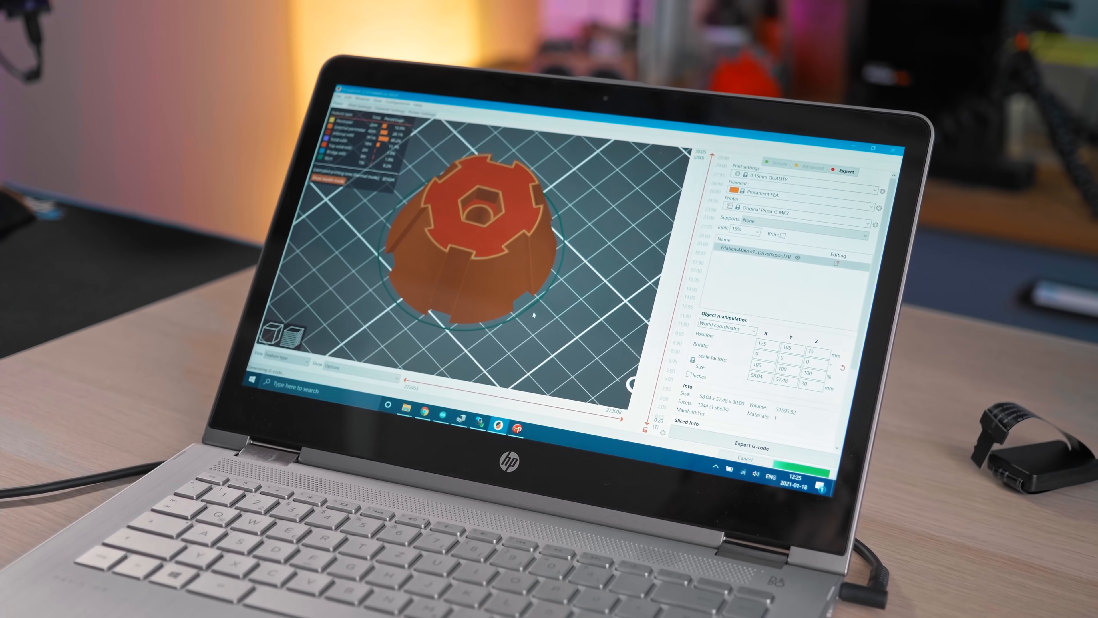